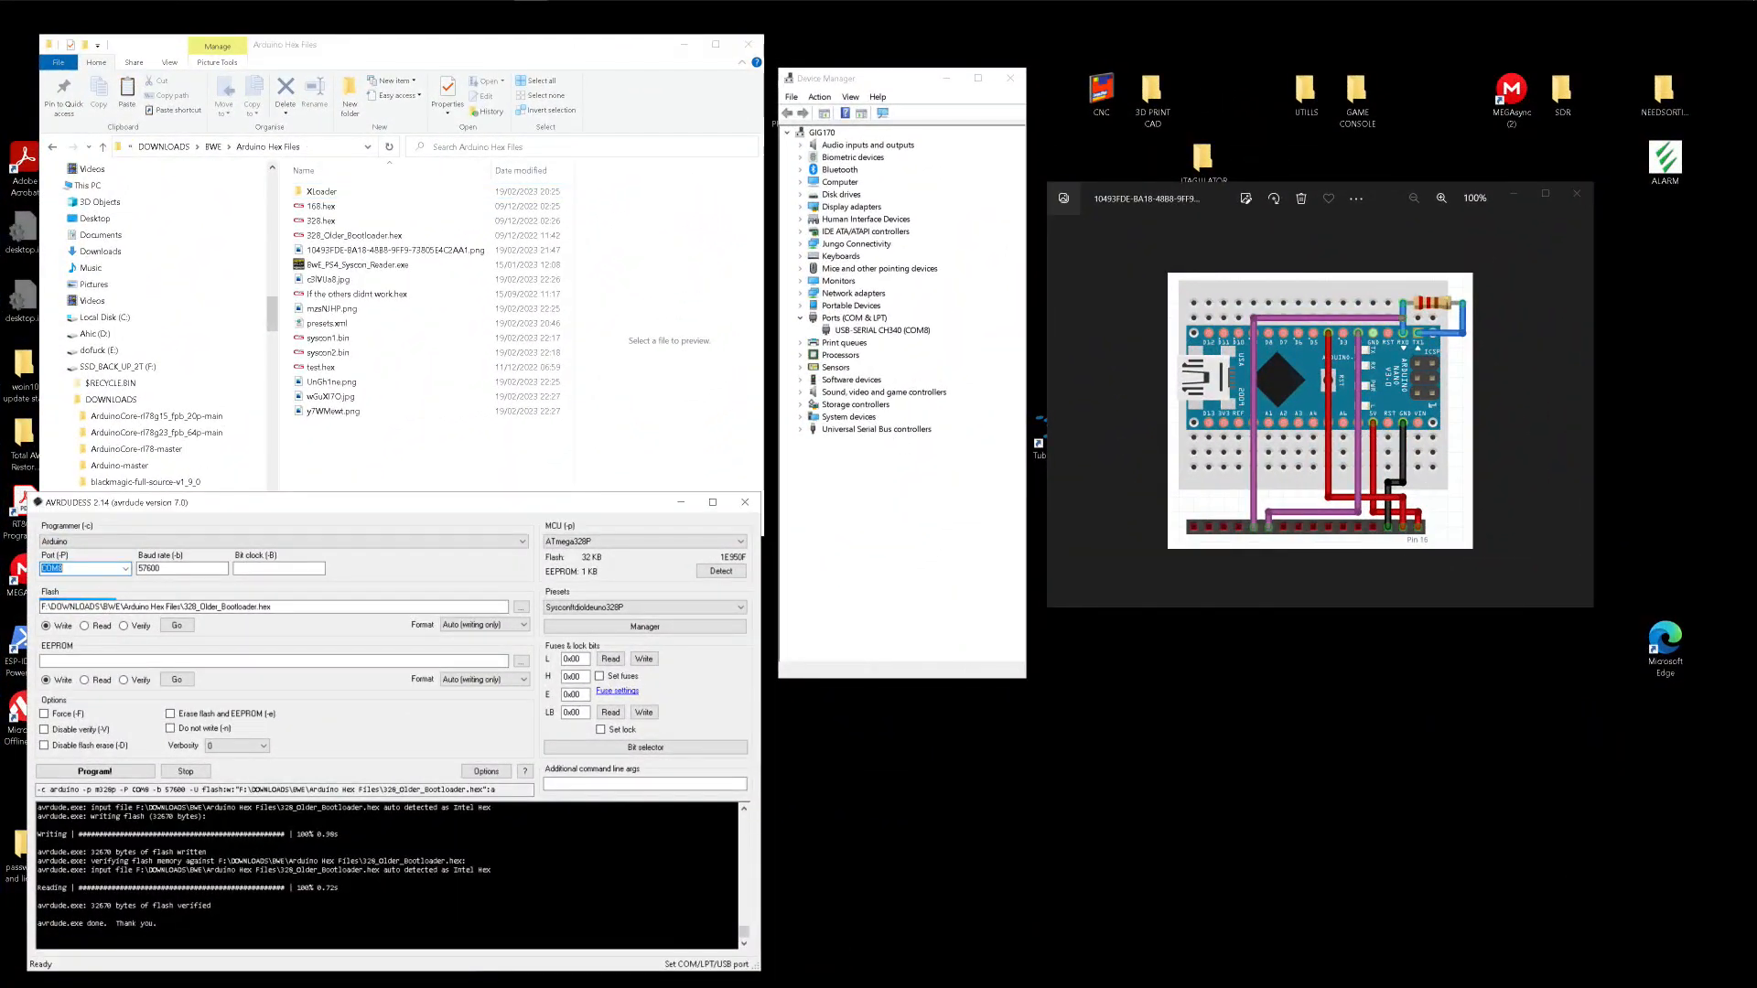
Switch the AVRDUDESS programmer port from COM8 to lpt3.
click(126, 568)
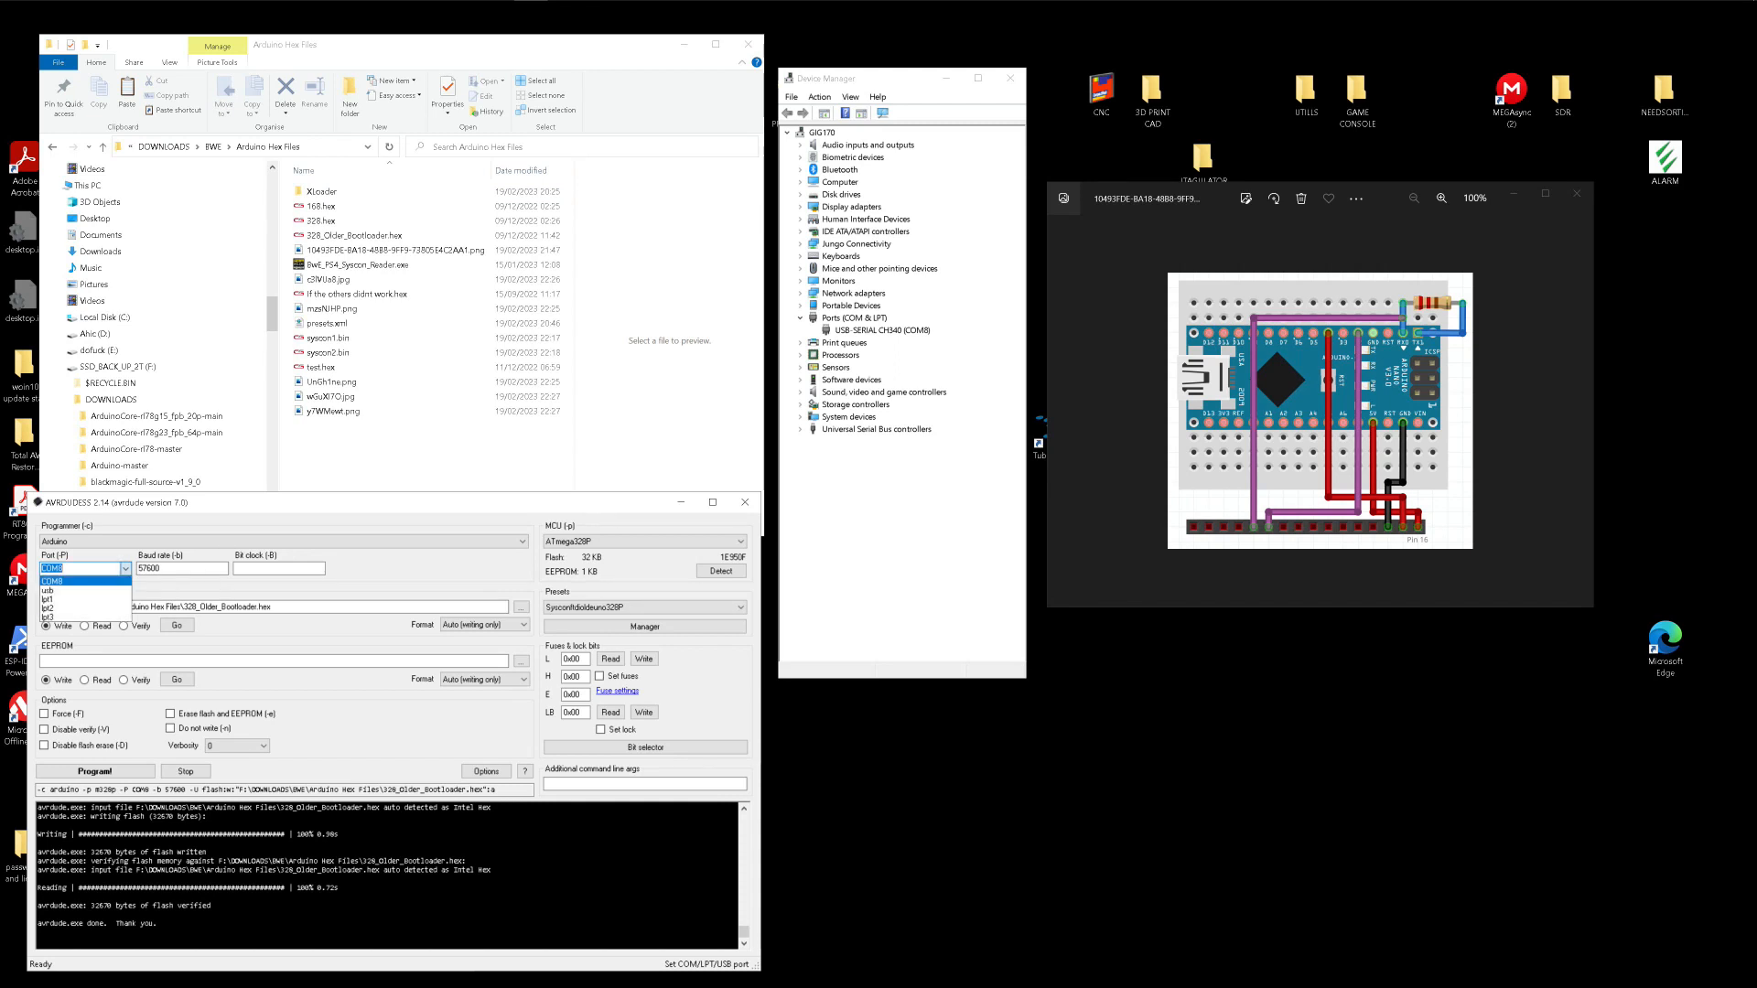
click(50, 617)
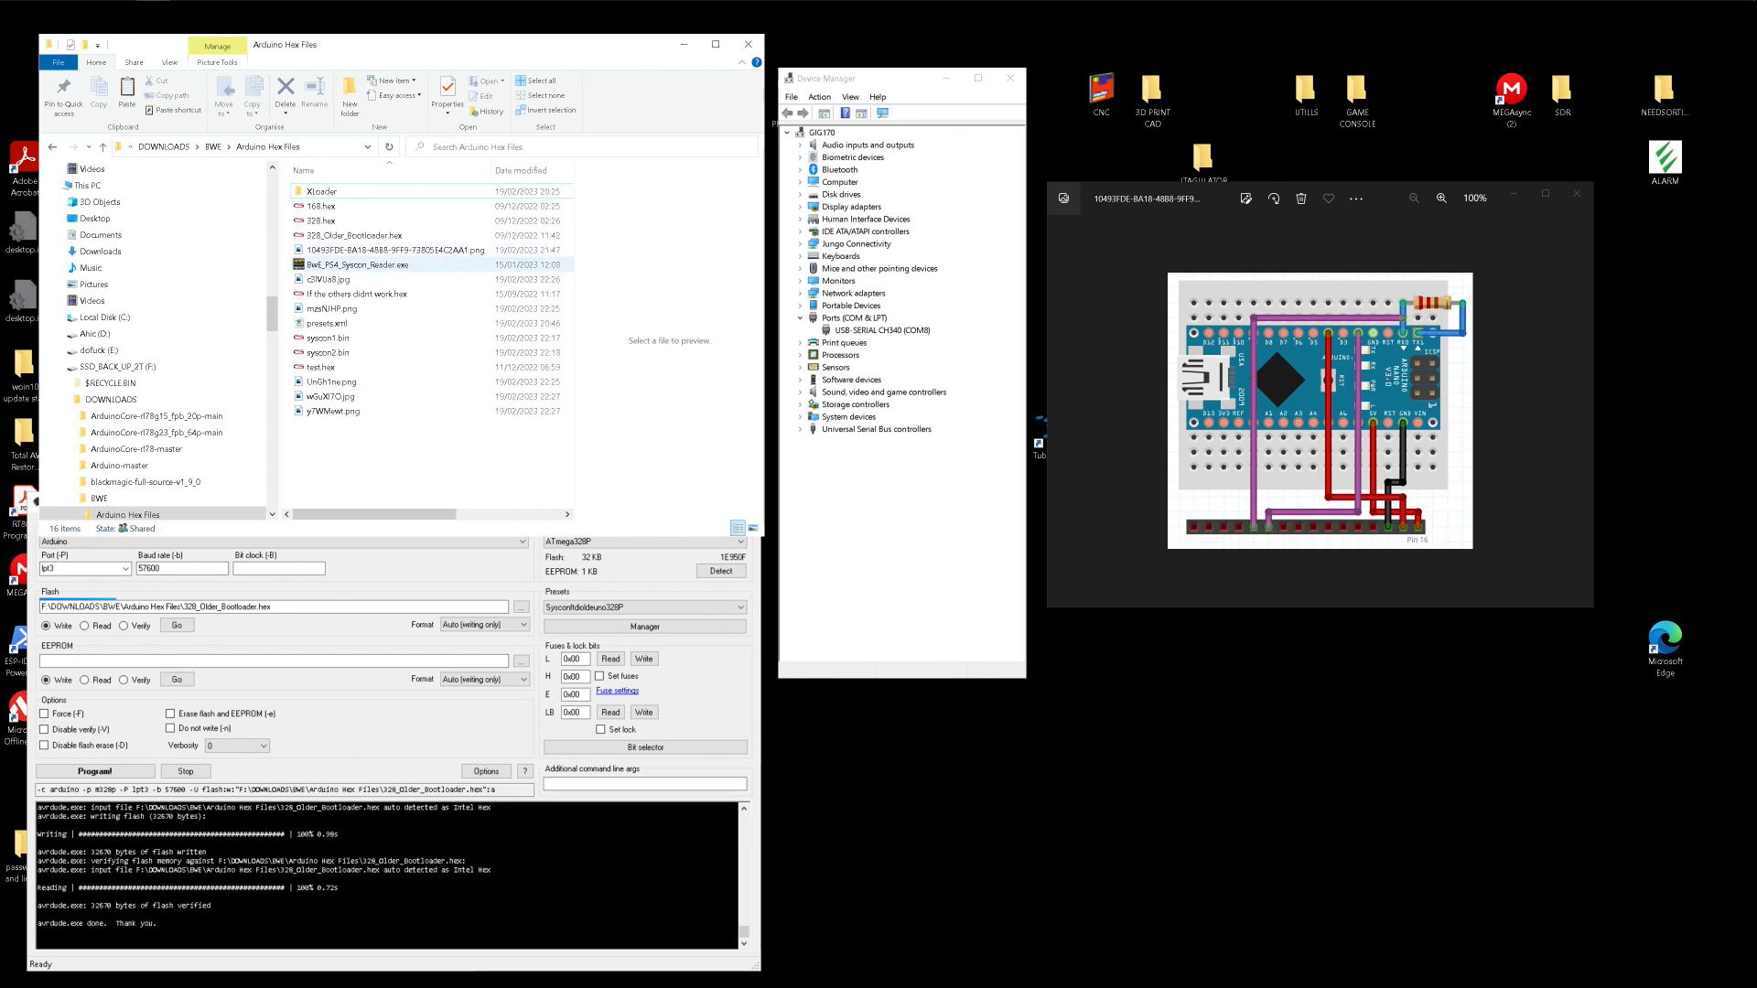
Select the syscon1.bin dump in the Arduino Hex Files folder.
double_click(357, 265)
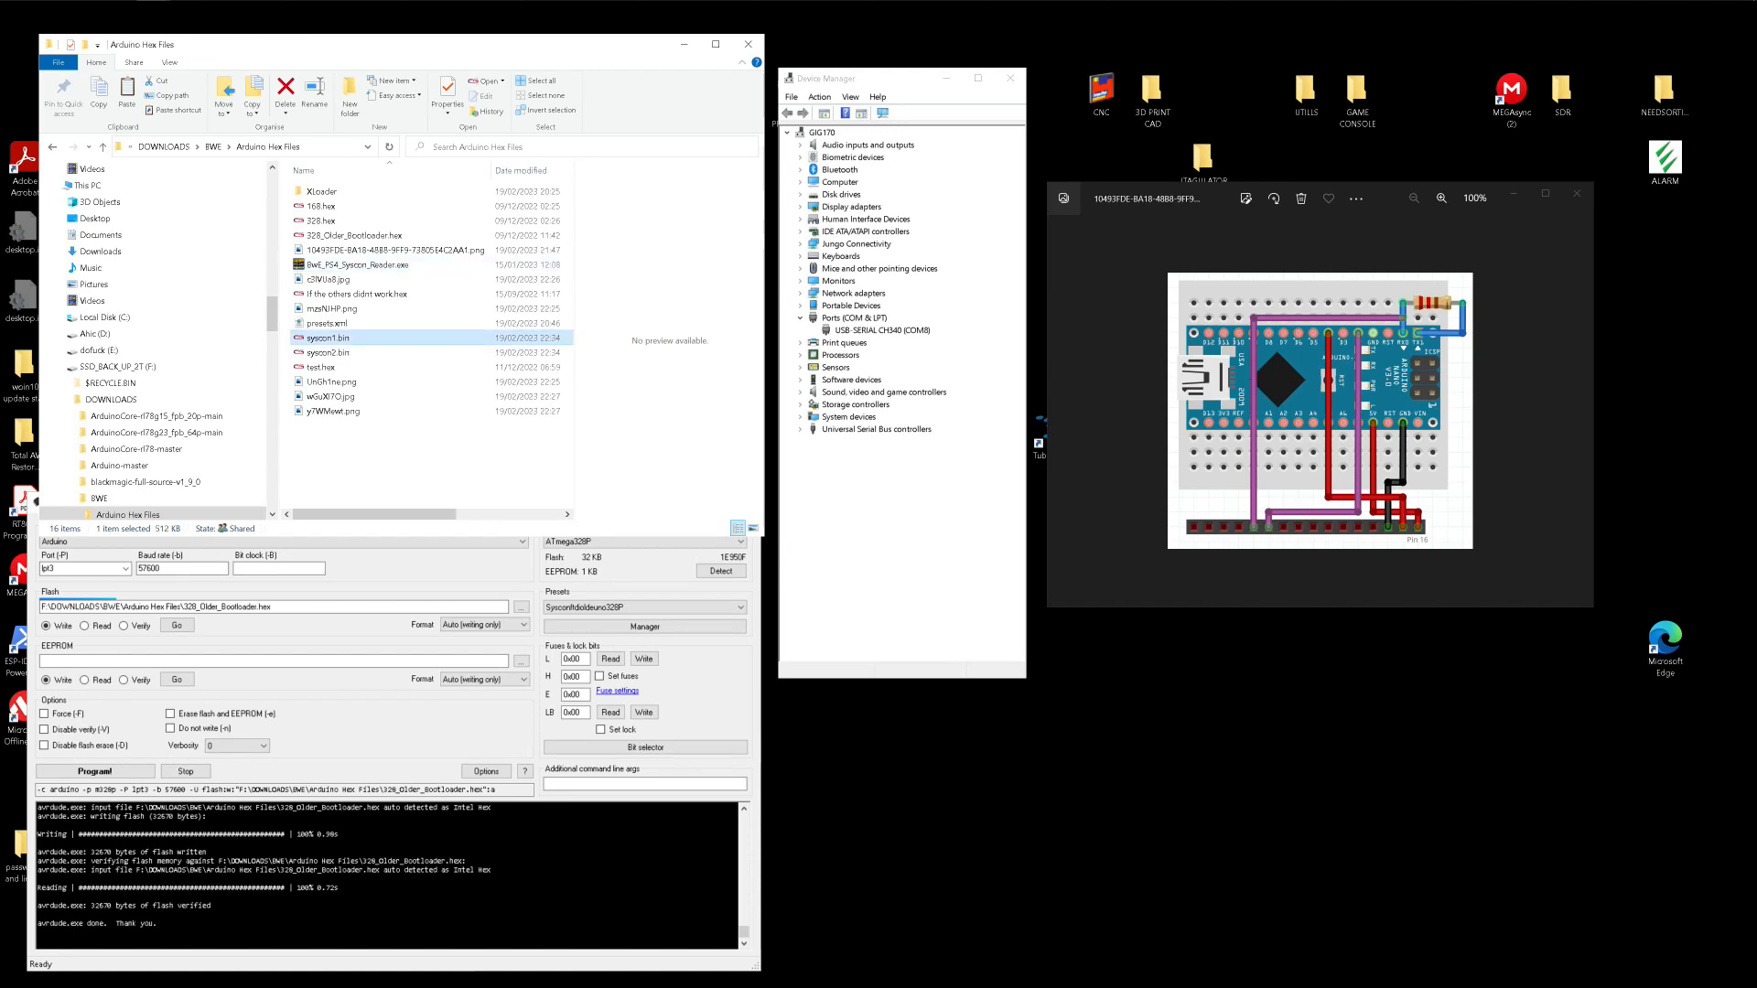
Open syscon2.bin in HexEdit and scroll through its raw bytes.
double_click(327, 338)
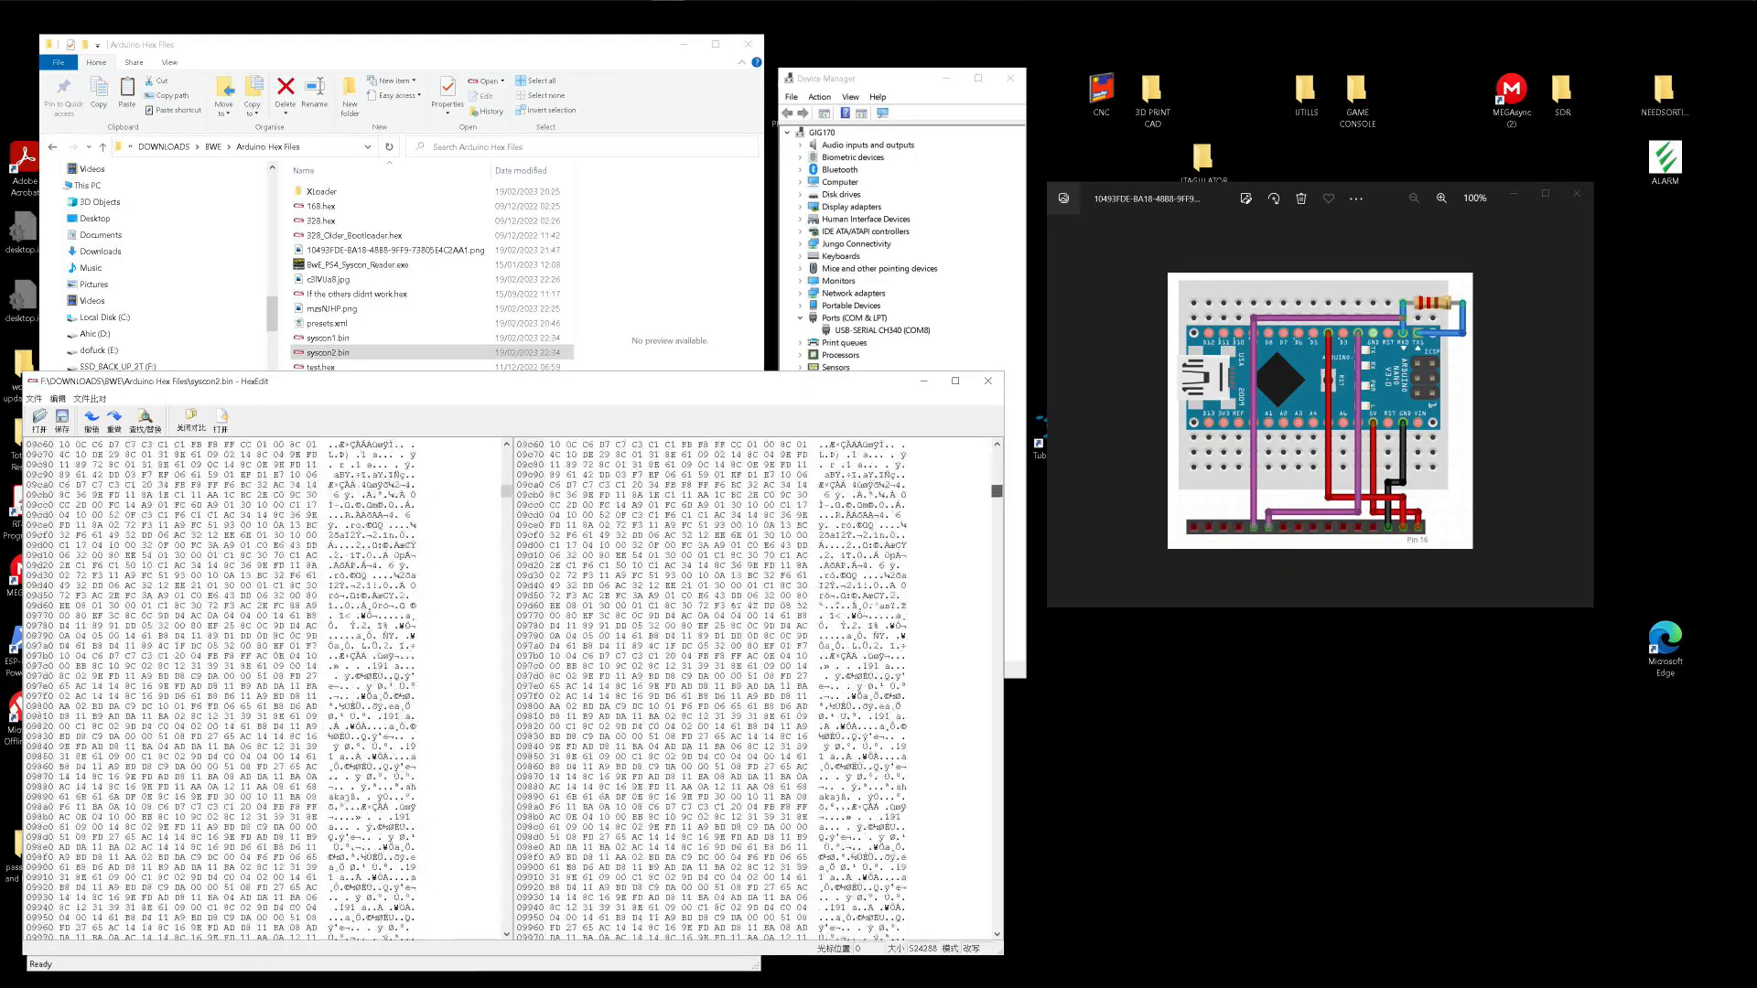
scroll(down, 3)
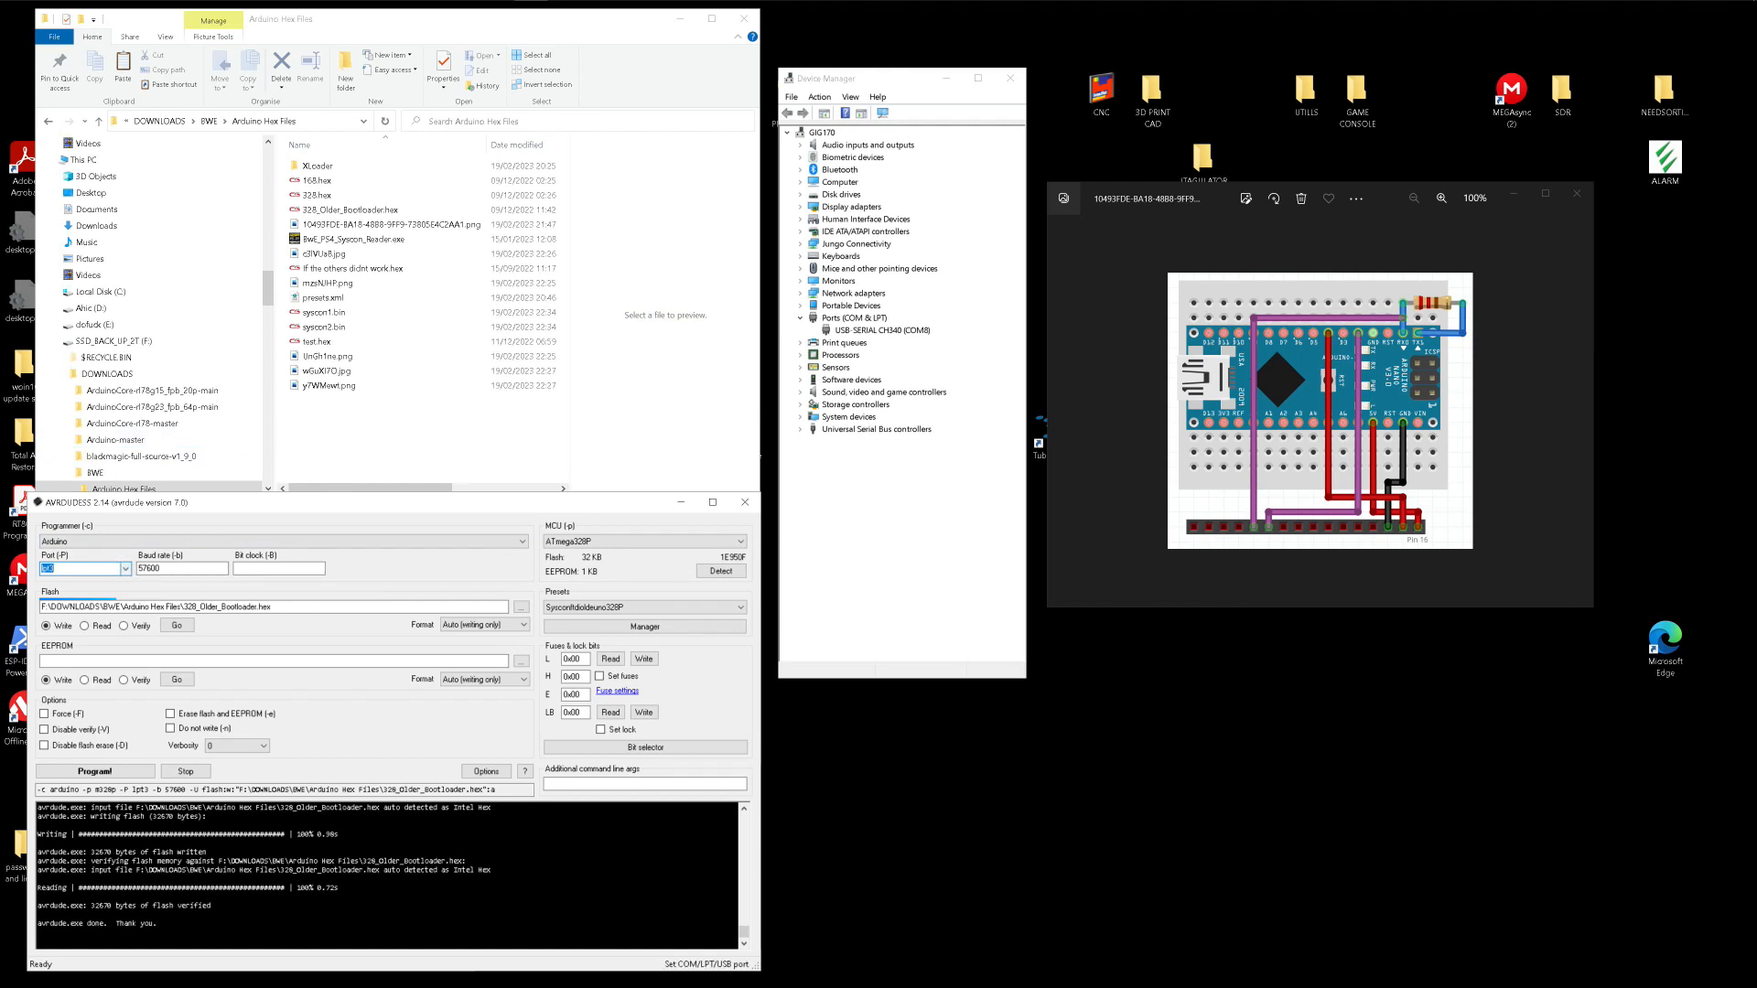
Set the AVRDUDESS port back to COM8 and detect the connected microcontroller.
text(COM8)
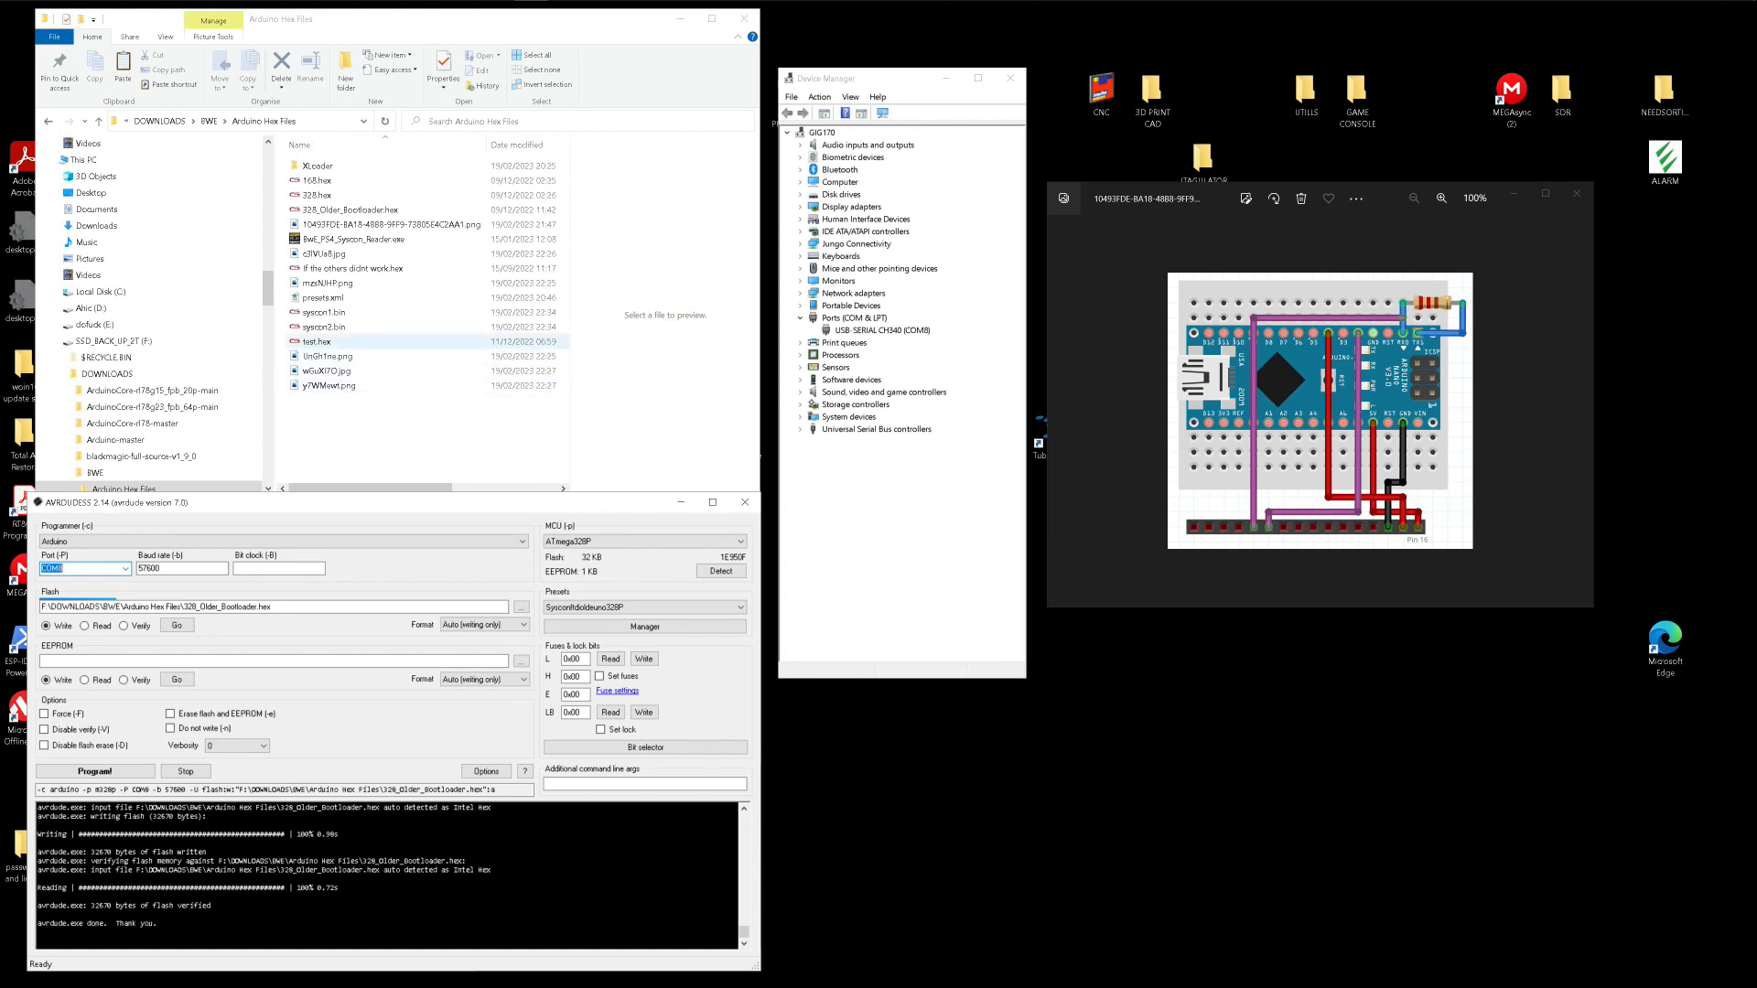
click(315, 166)
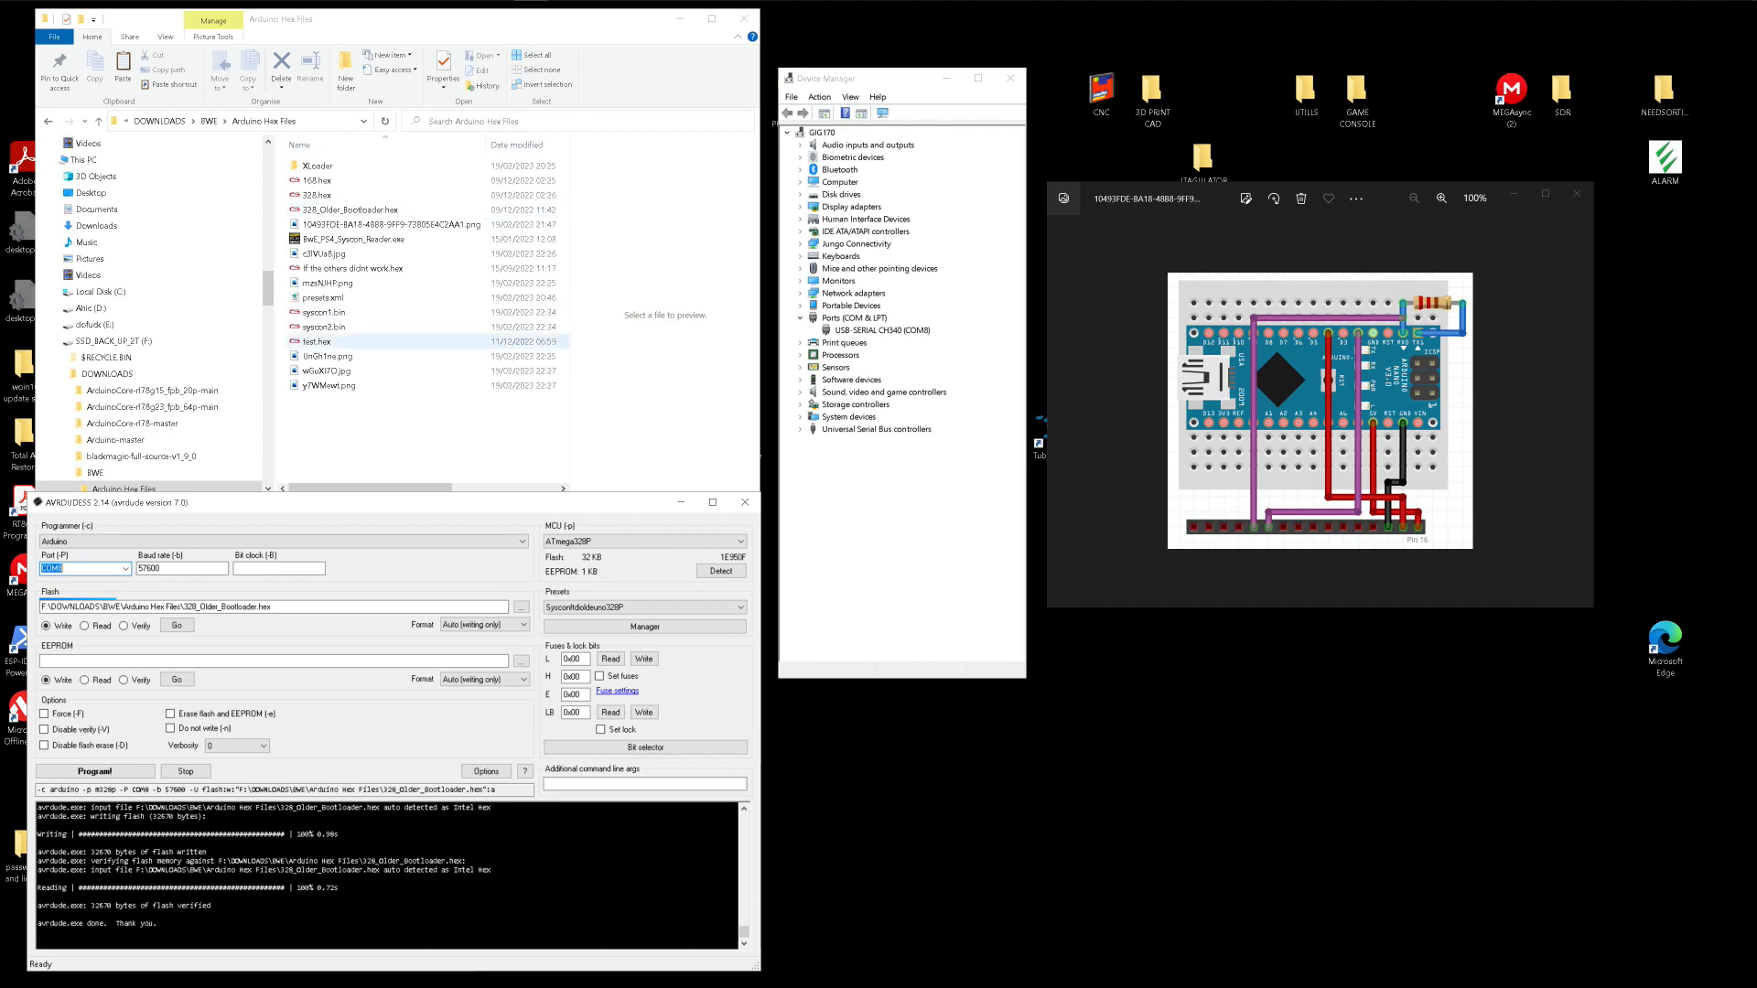
click(349, 209)
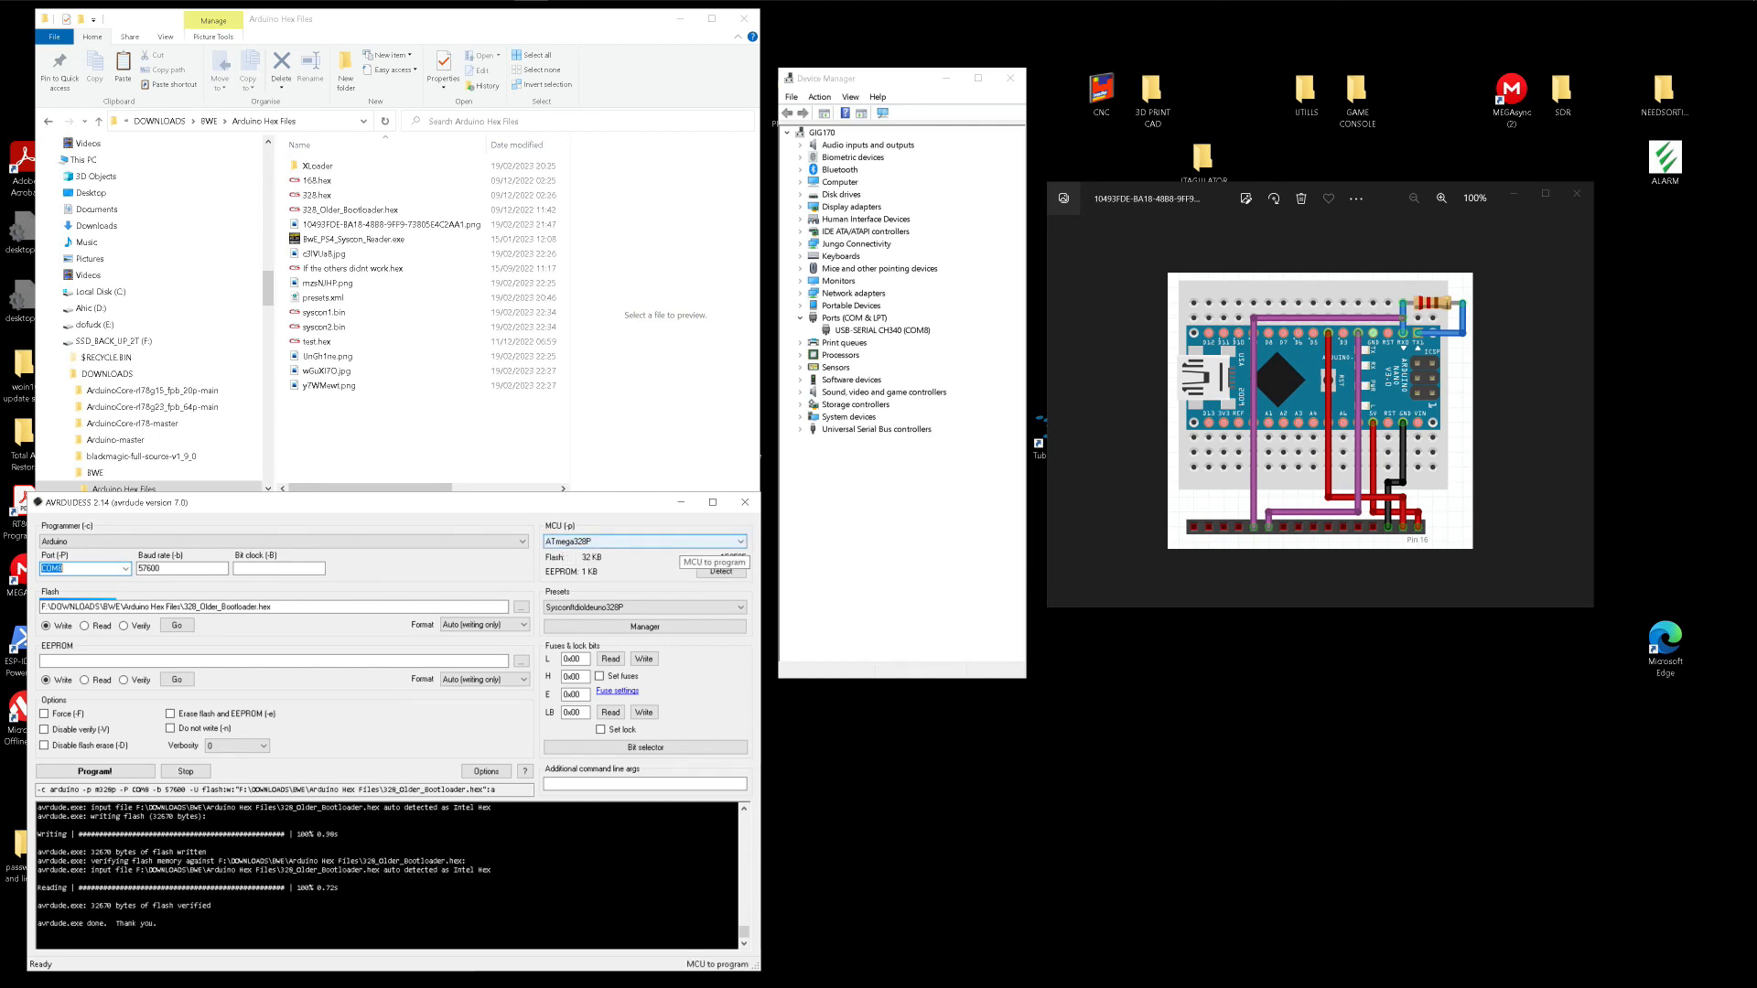
click(720, 571)
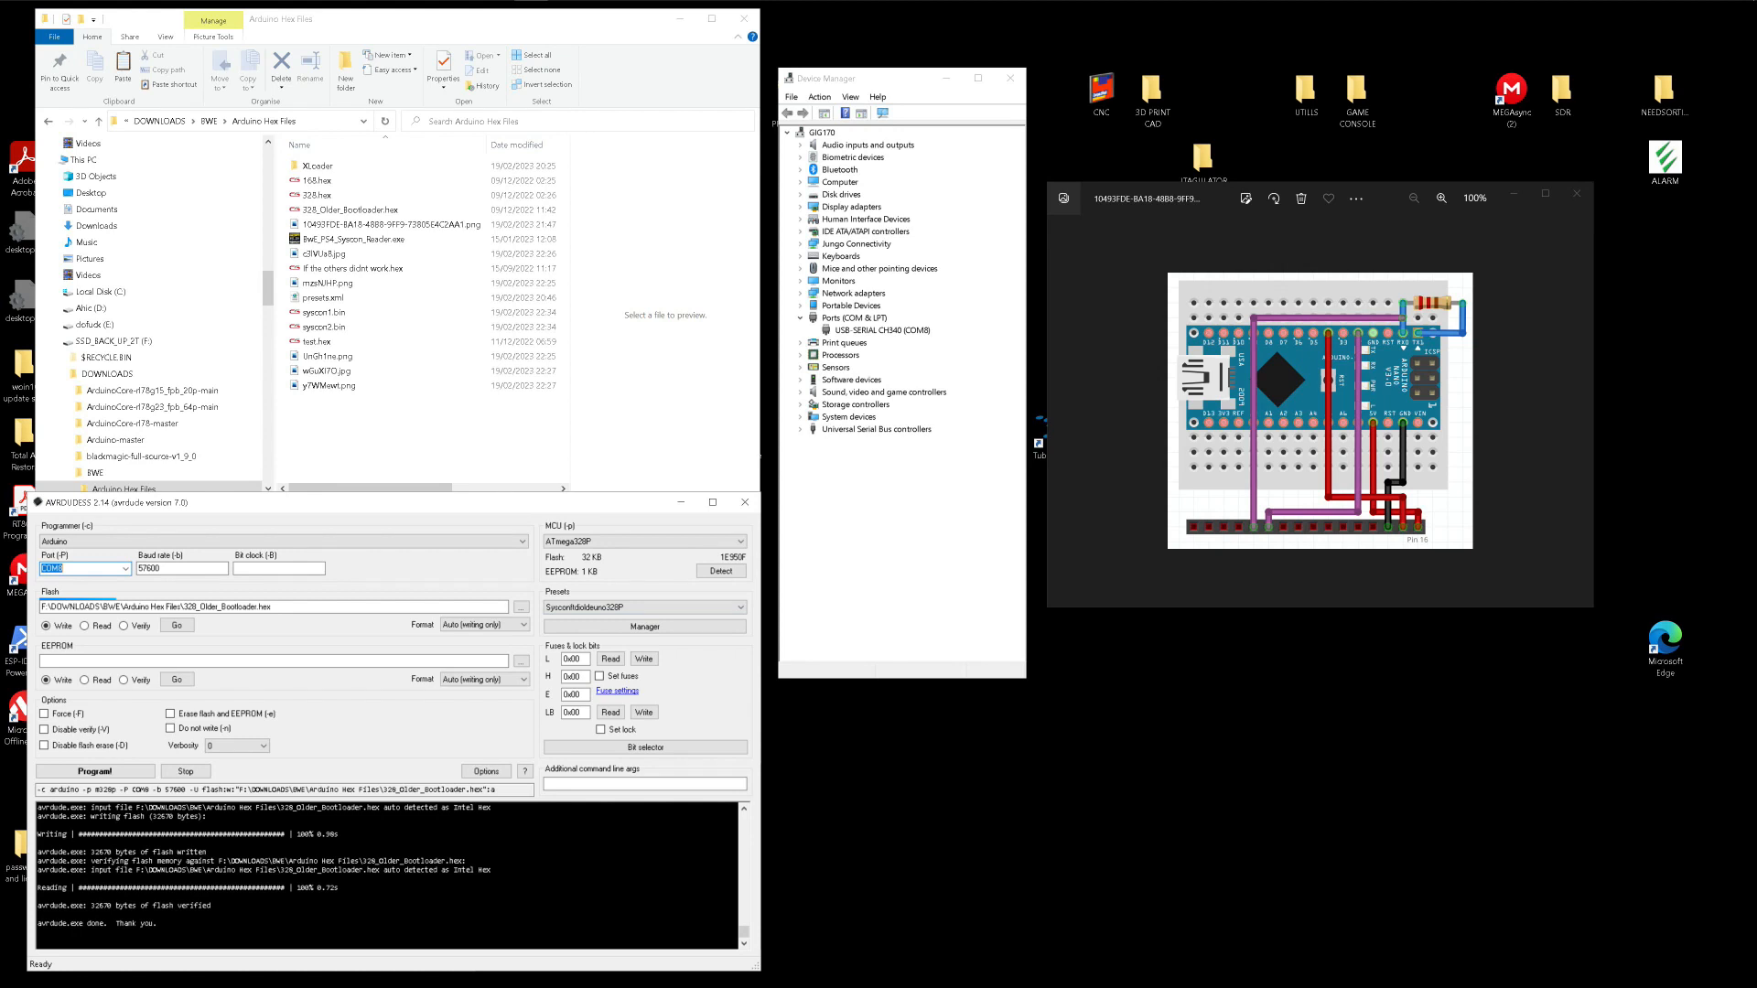
click(721, 570)
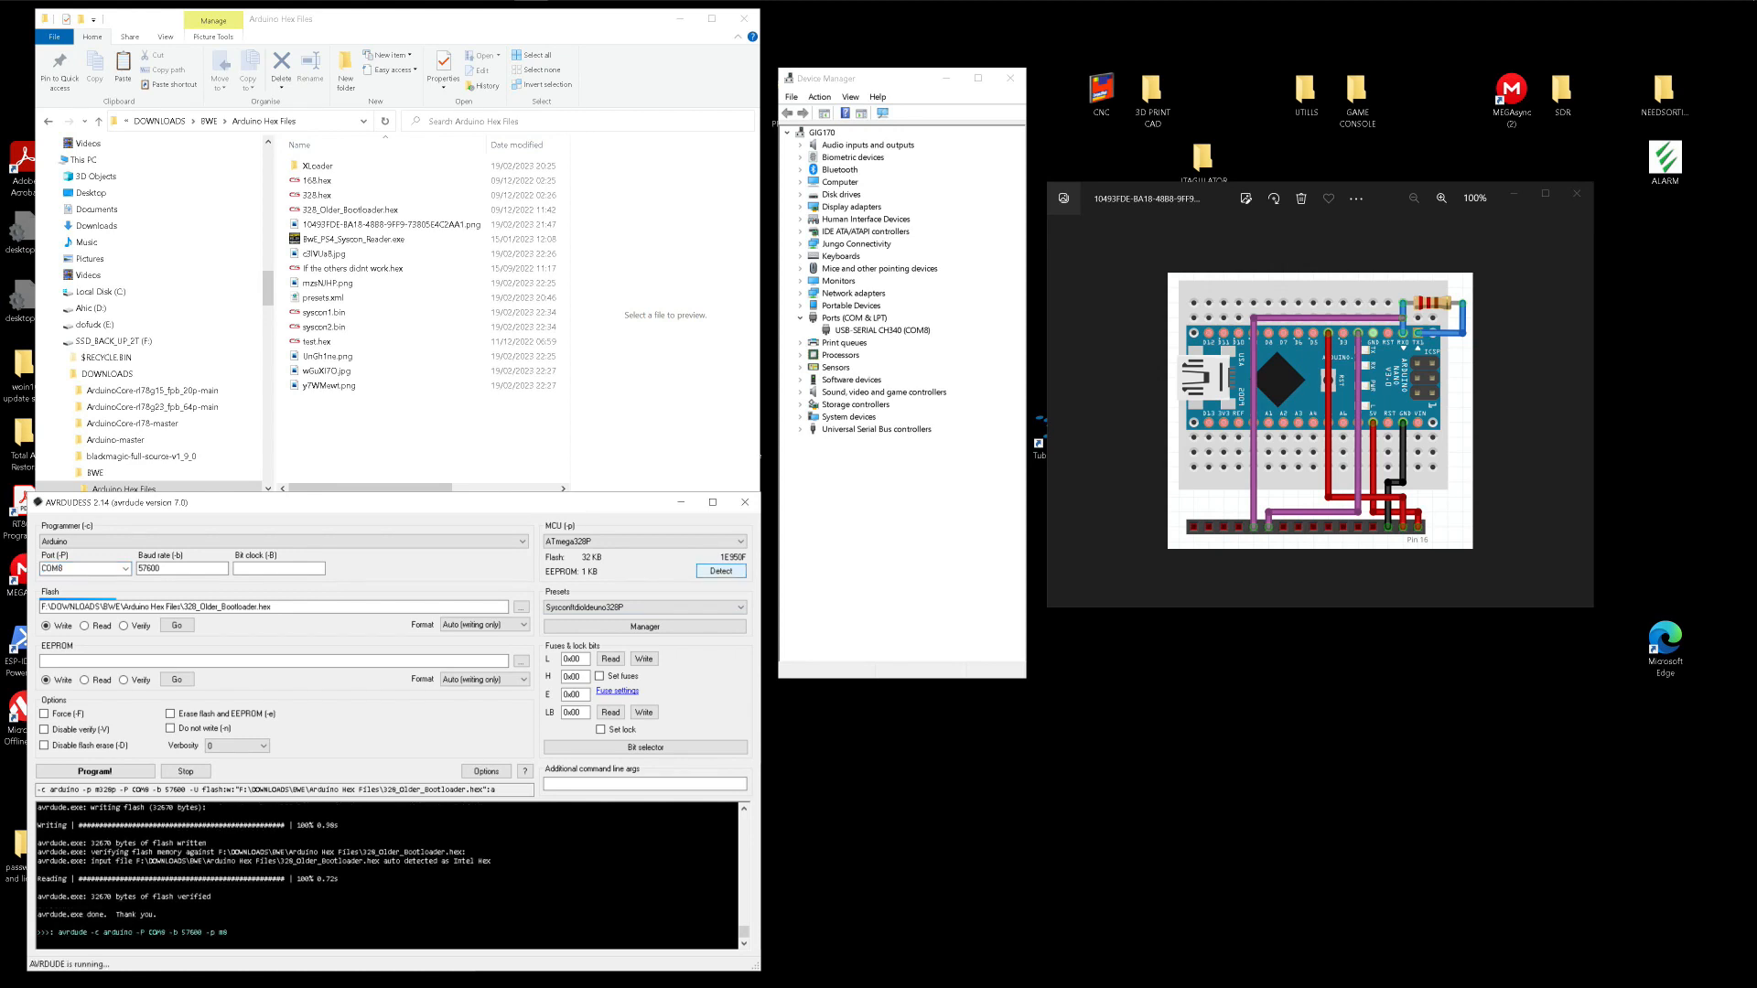
Confirm the ATmega328P detection and flash 328_Older_Bootloader.hex with Program!
click(720, 571)
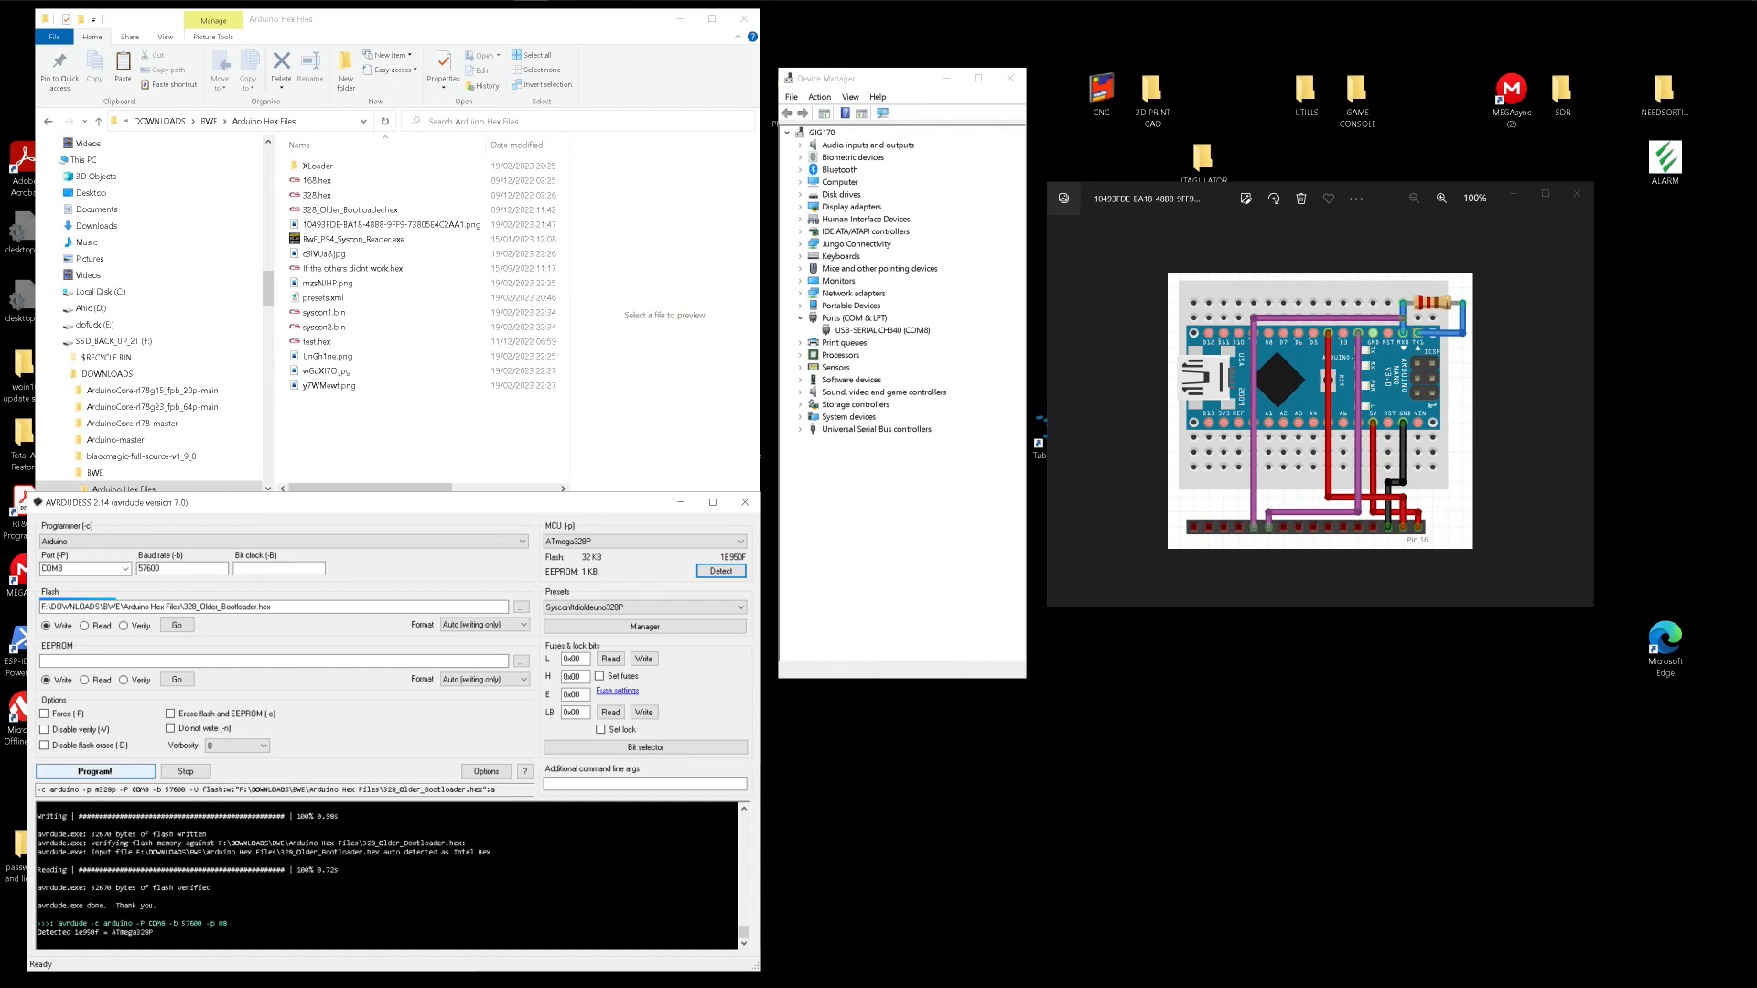
click(109, 770)
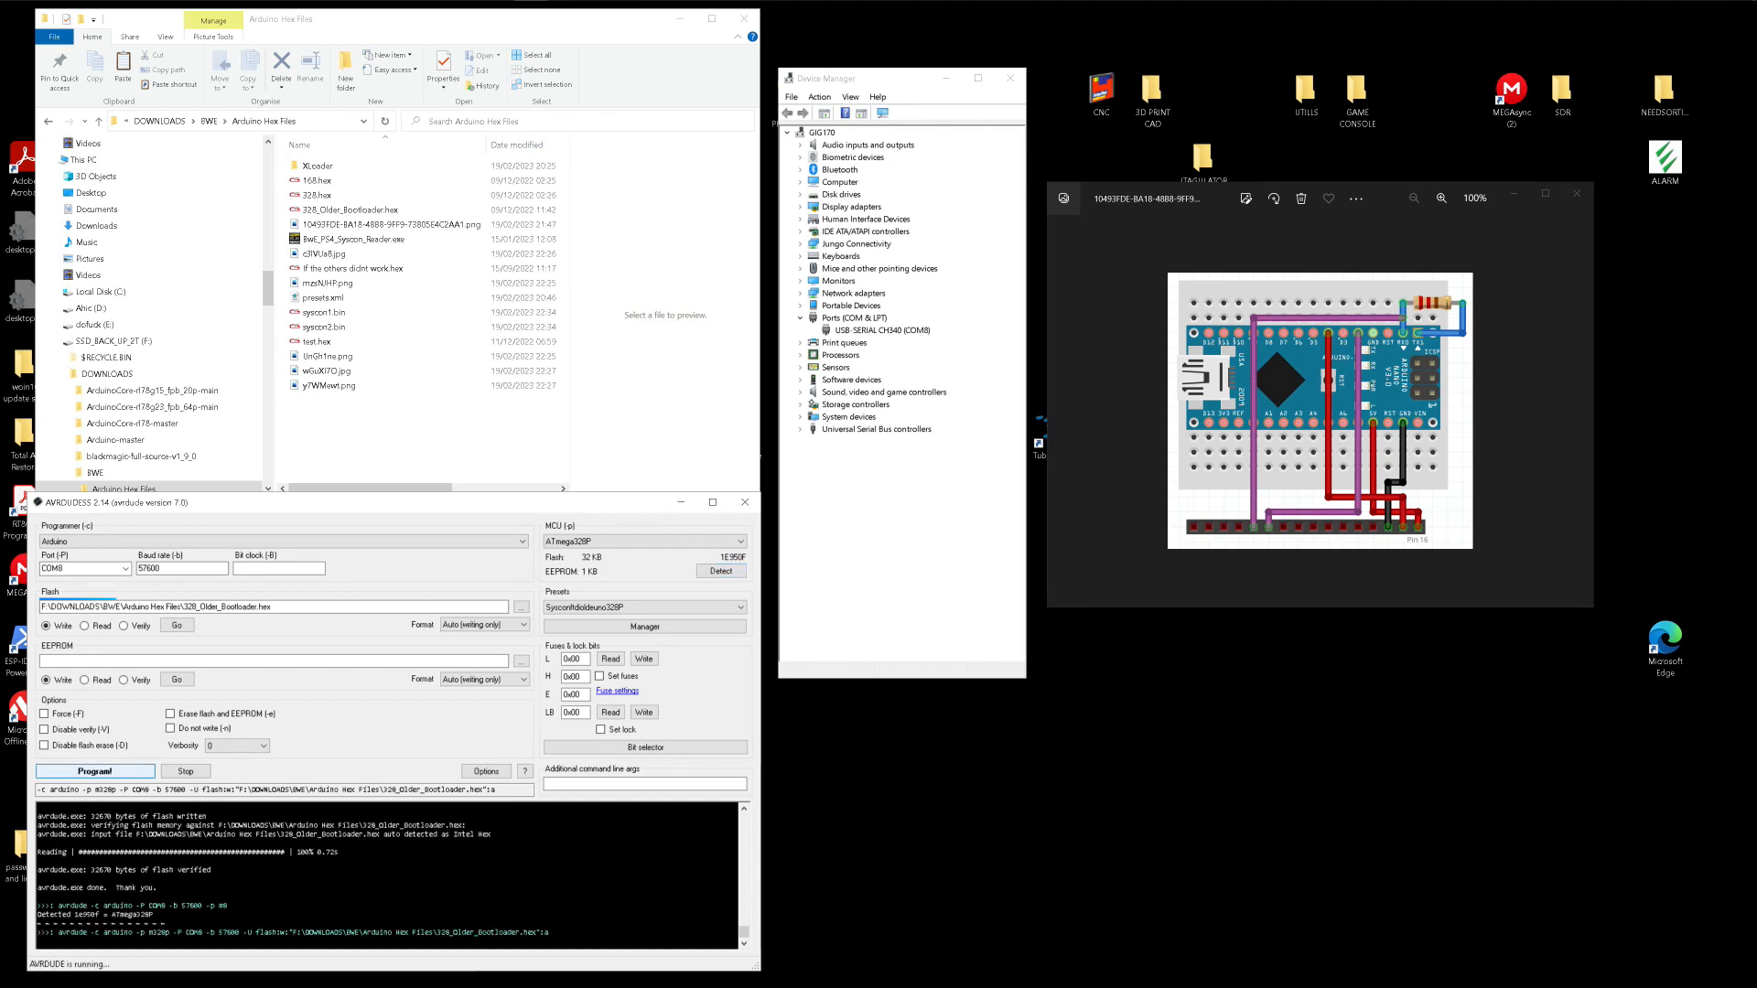
Keep the 328_Older_Bootloader.hex flash write running on the Nano.
click(93, 771)
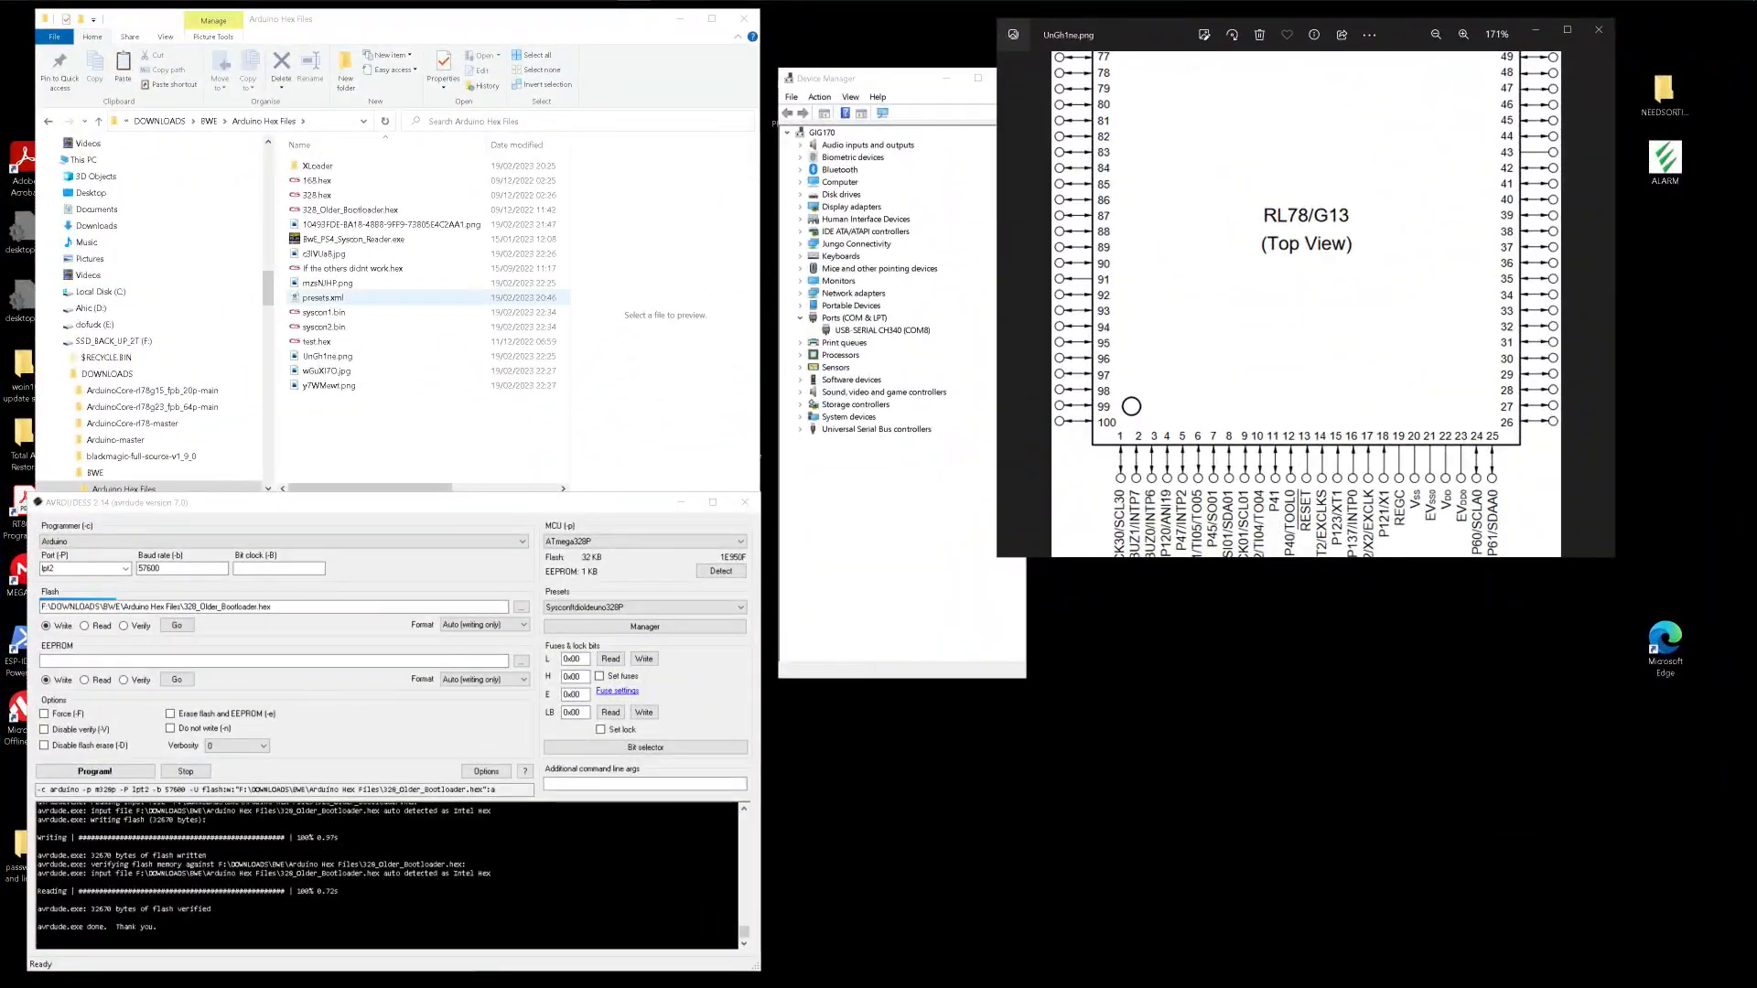
After flash verification, launch BWE_PS4_Syscon_Reader.exe from the Arduino Hex Files folder.
double_click(351, 239)
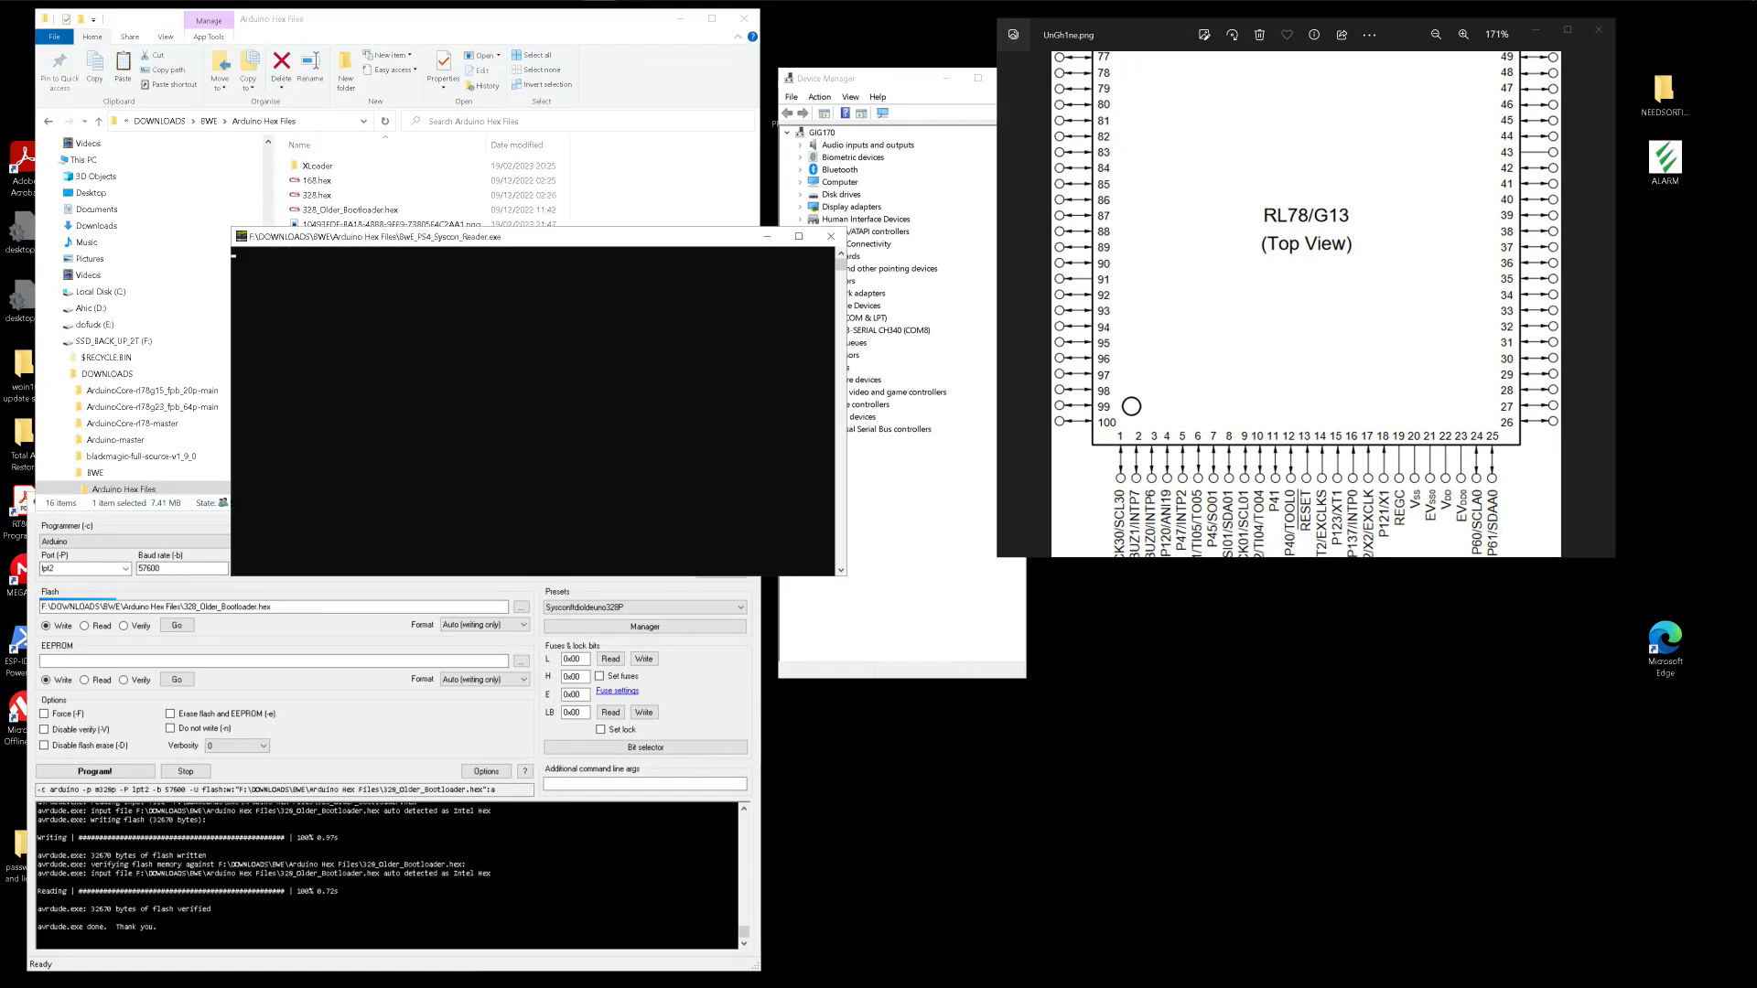